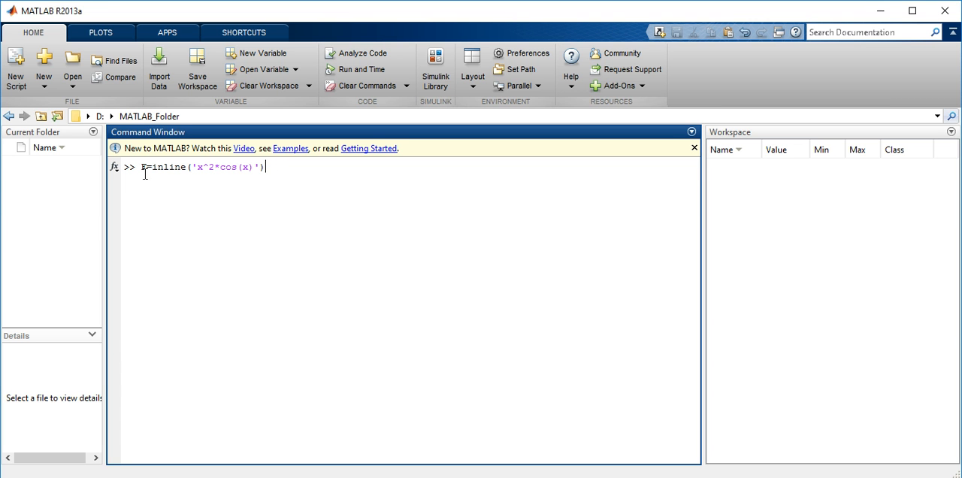
mouse_move(273, 167)
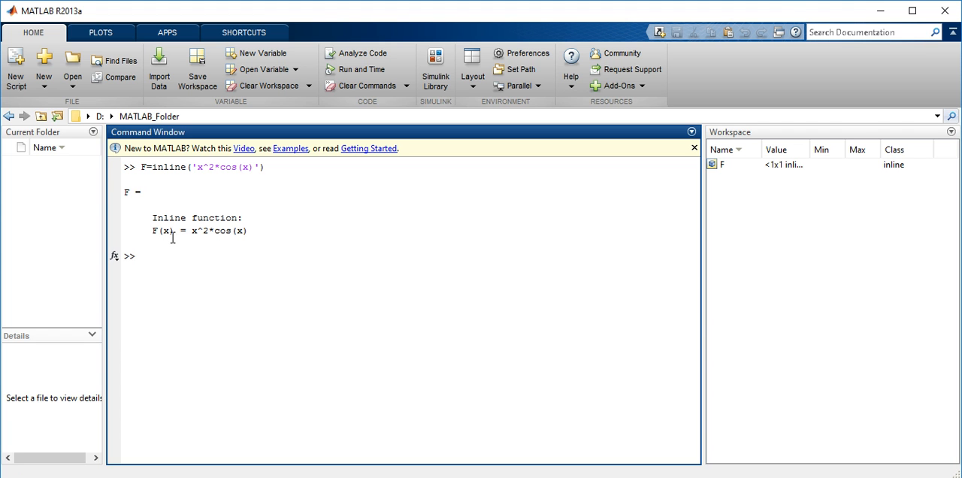
mouse_move(553, 248)
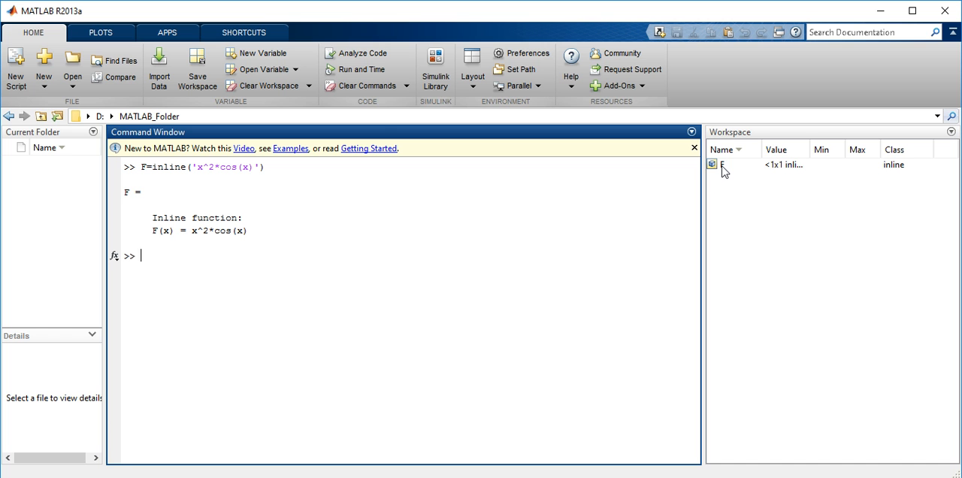
mouse_move(896, 173)
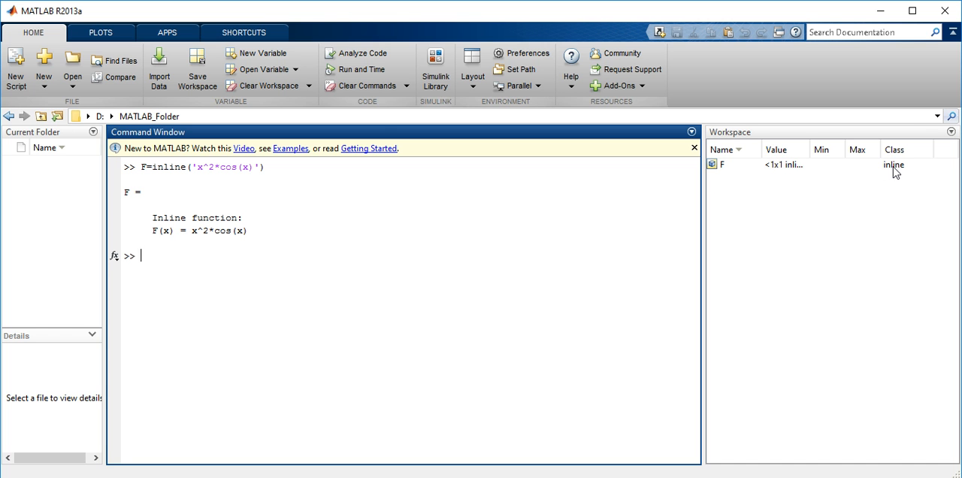
mouse_move(794, 165)
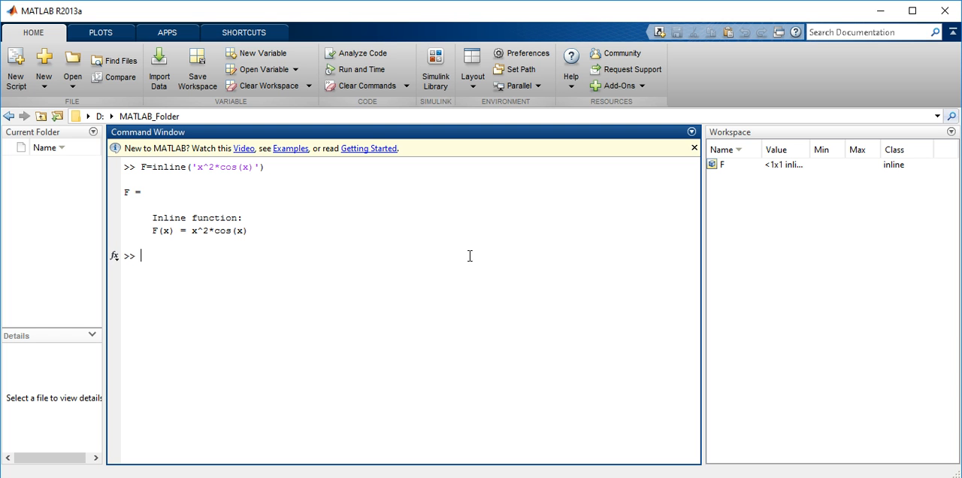
mouse_move(339, 280)
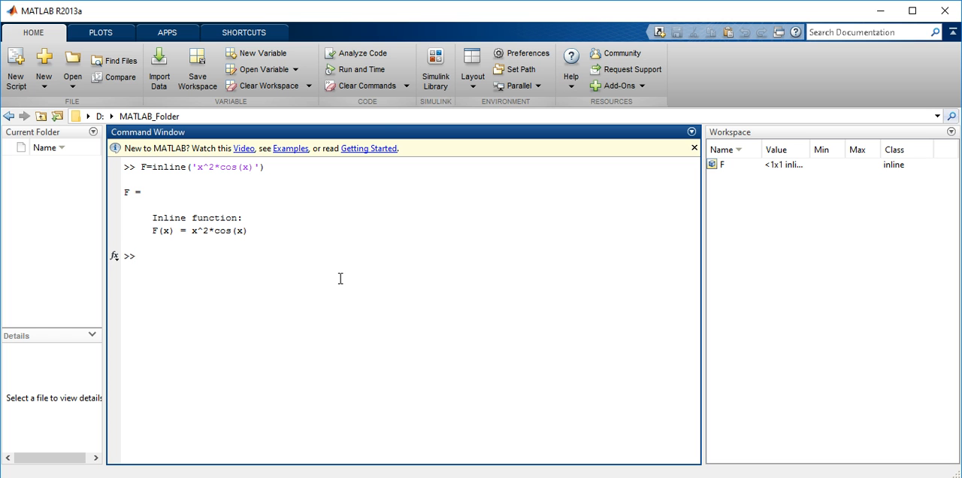
Evaluate F(1) in the Command Window, returning ans = 0.5403.
type("F")
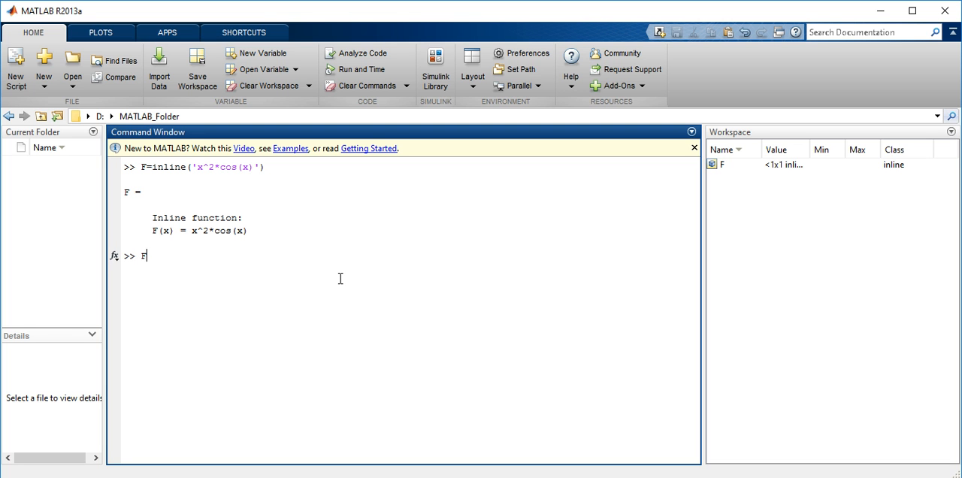
type("(")
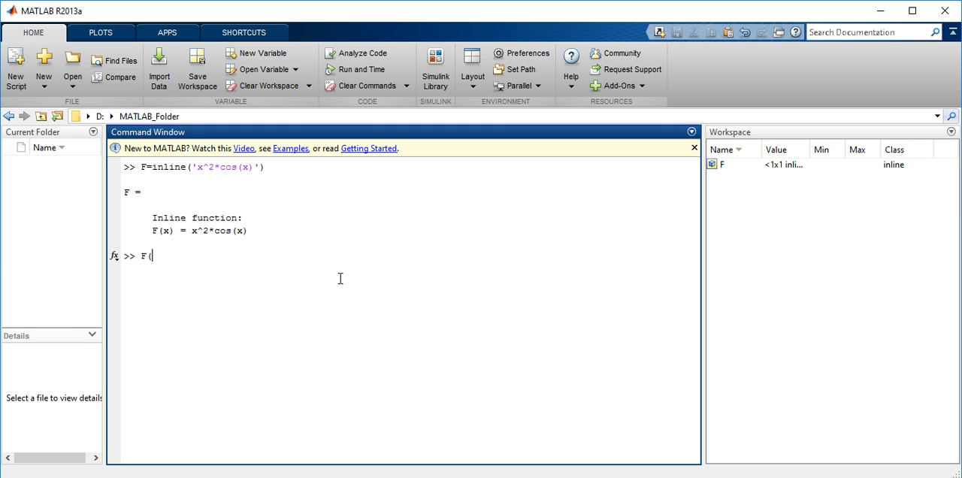
type("1)")
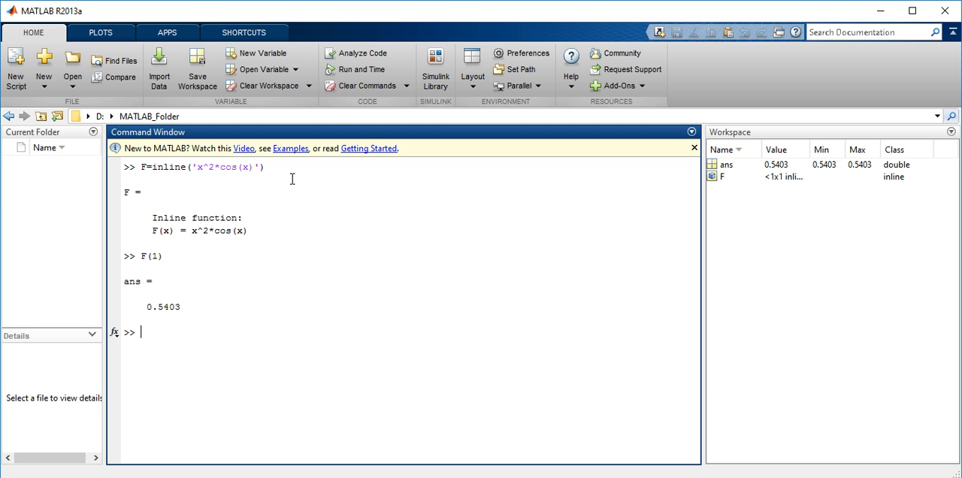
mouse_move(205, 346)
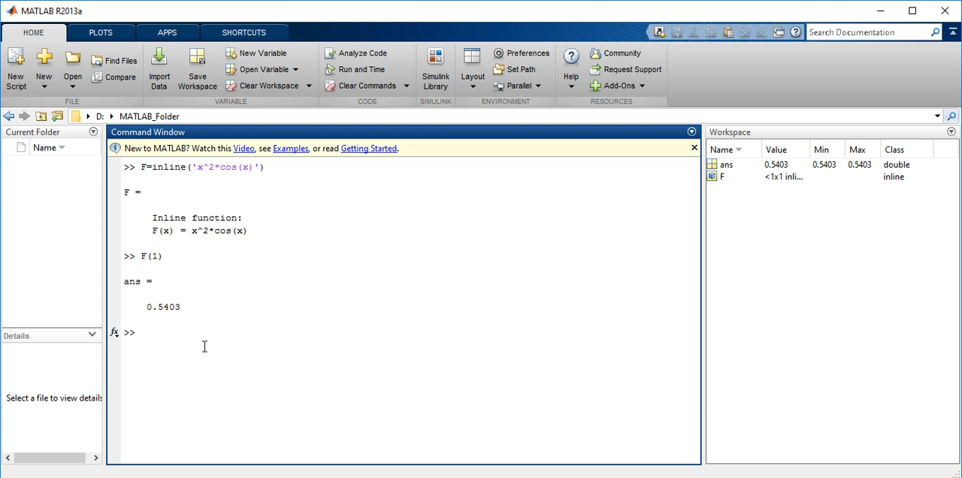
Create the vector x = 1:10 with output suppressed by a semicolon.
type("x=")
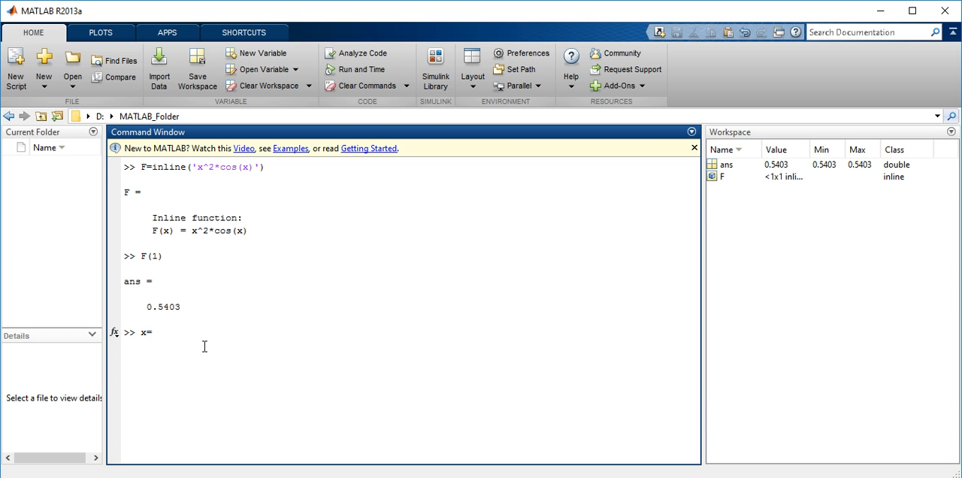
type("1:10")
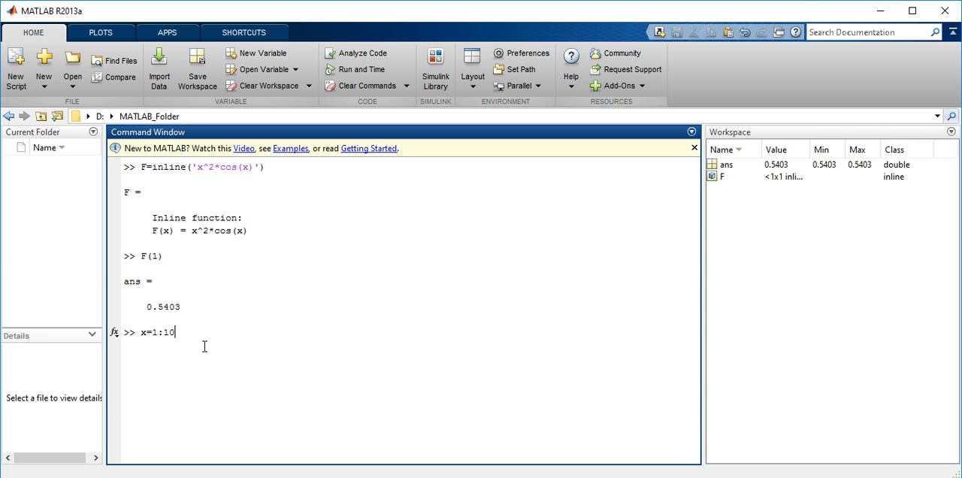
type(";")
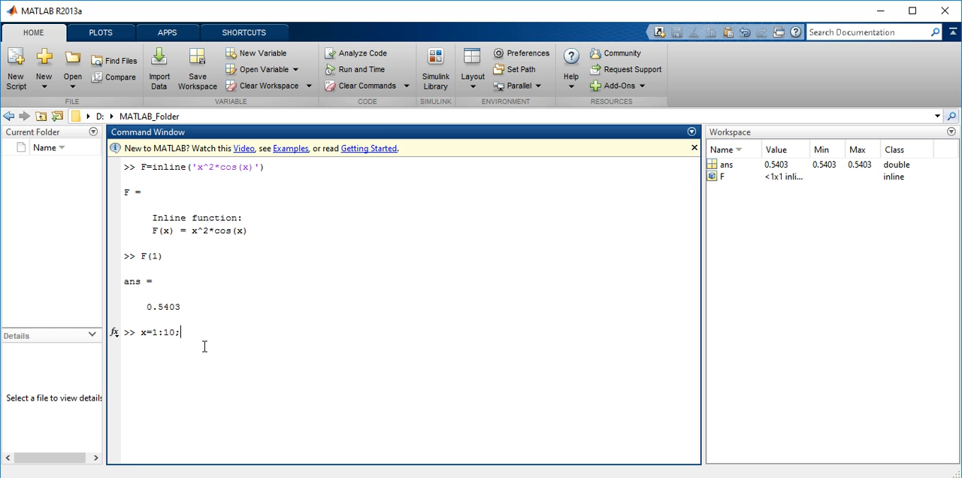
key("enter")
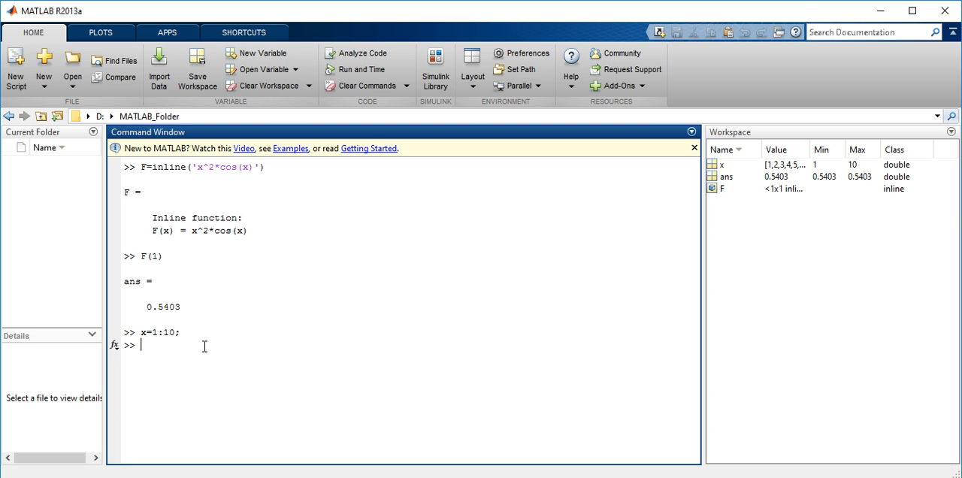
Start re-entering F(1) and the inline definition F=inline('x^2*cos(x)').
type("F")
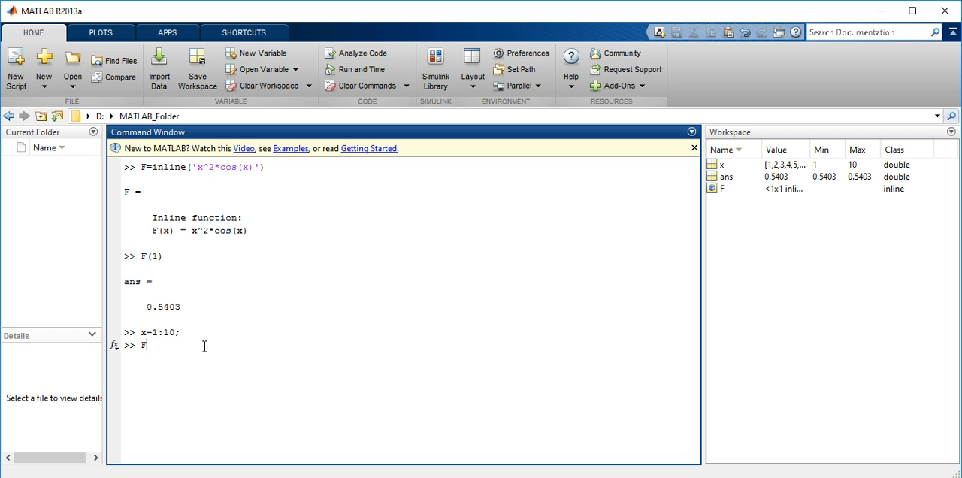
type("(1)")
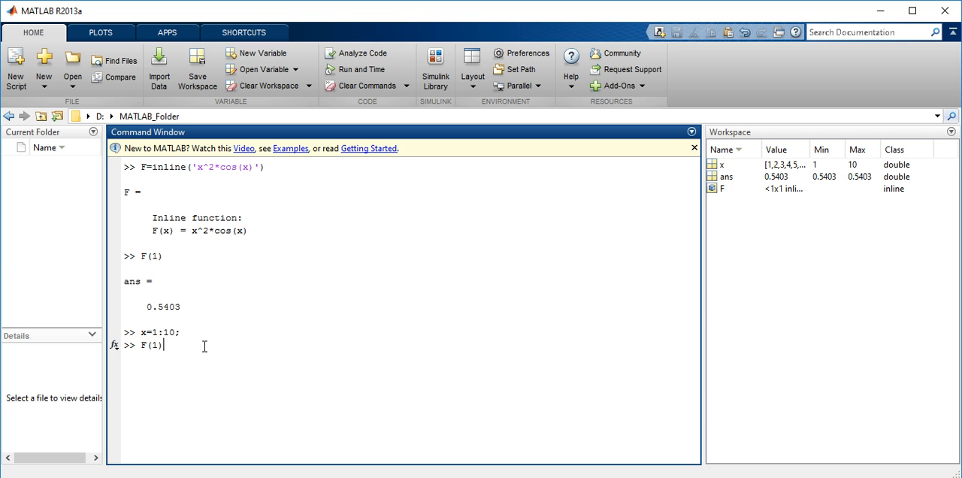
type("F=inline('x^2*cos(x)')")
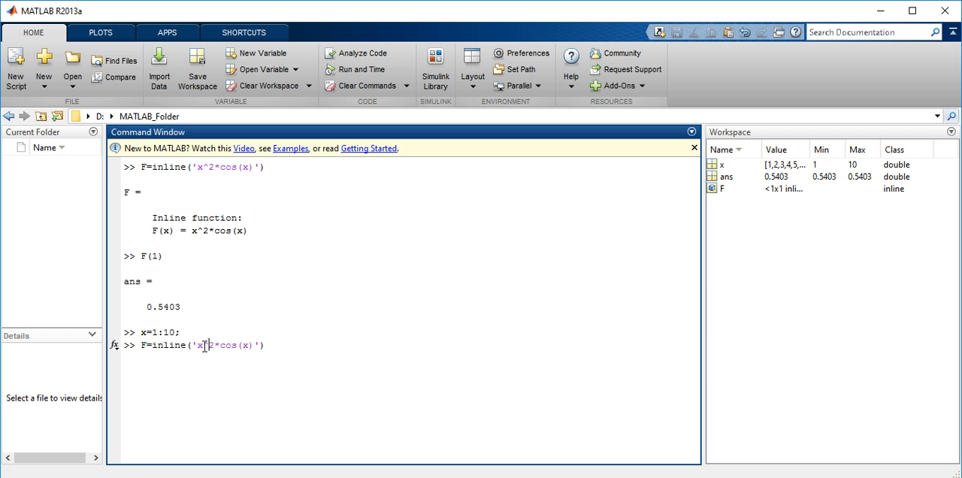
mouse_move(376, 385)
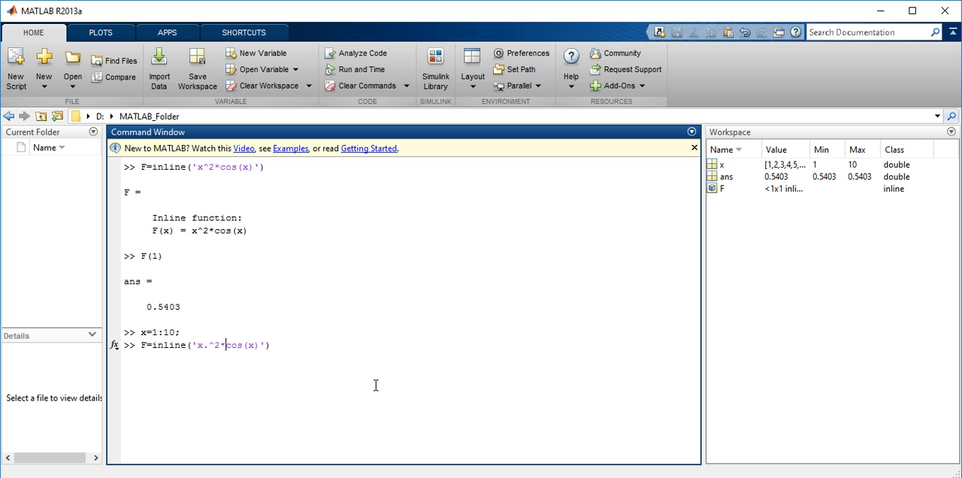
Redefine F elementwise as x.^2.*cos(x) and evaluate F(x) over the ten values of x.
type(".")
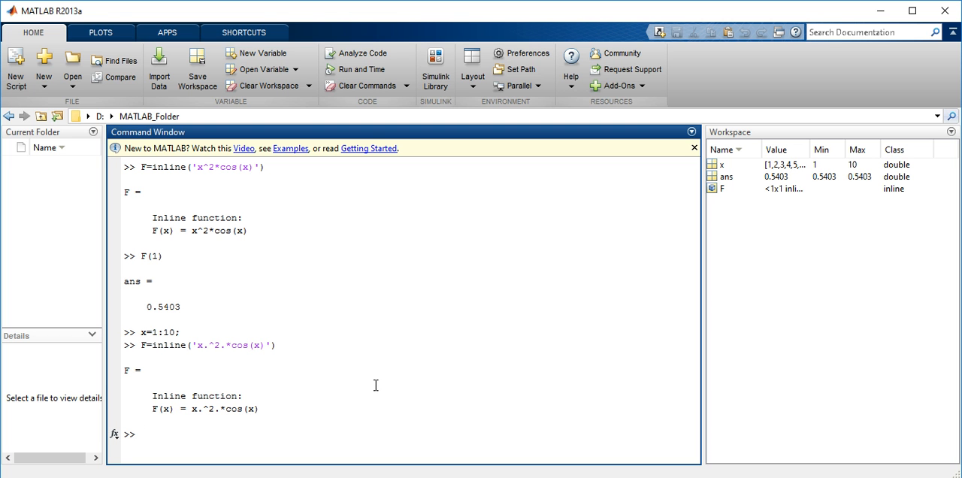
type("F(")
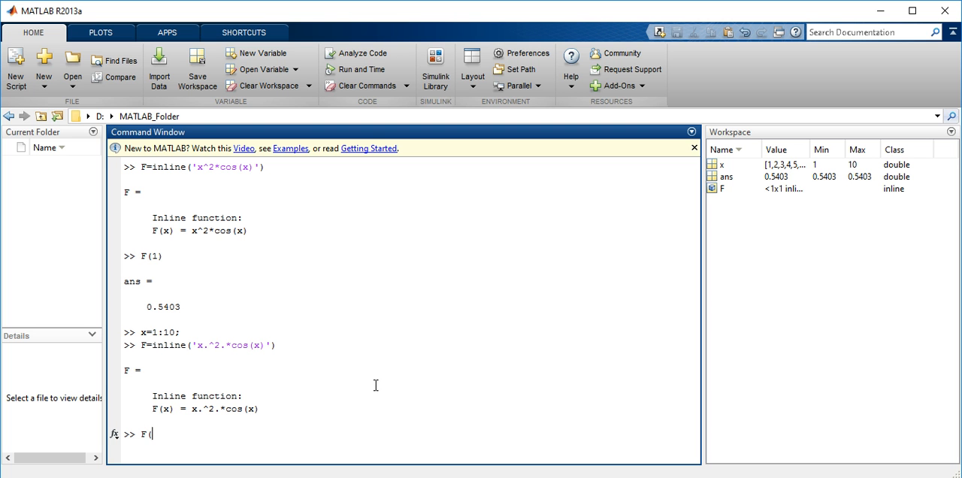
type("x)")
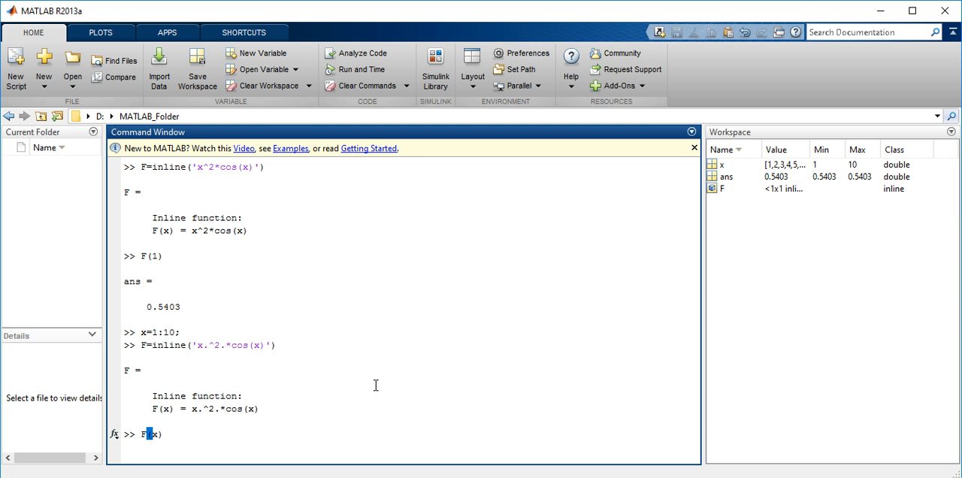
key("enter")
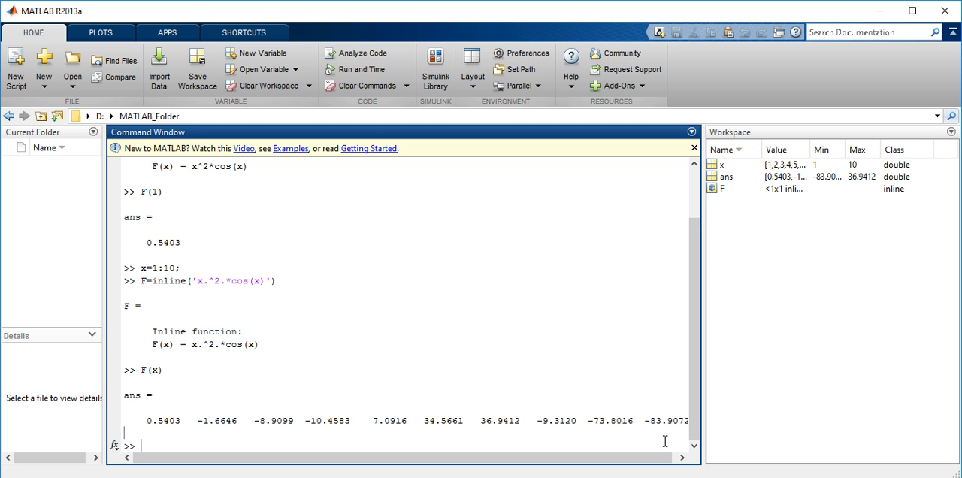
Run fzero(F,pi/4) to find the root of F, giving ans = 1.5708.
type("fz")
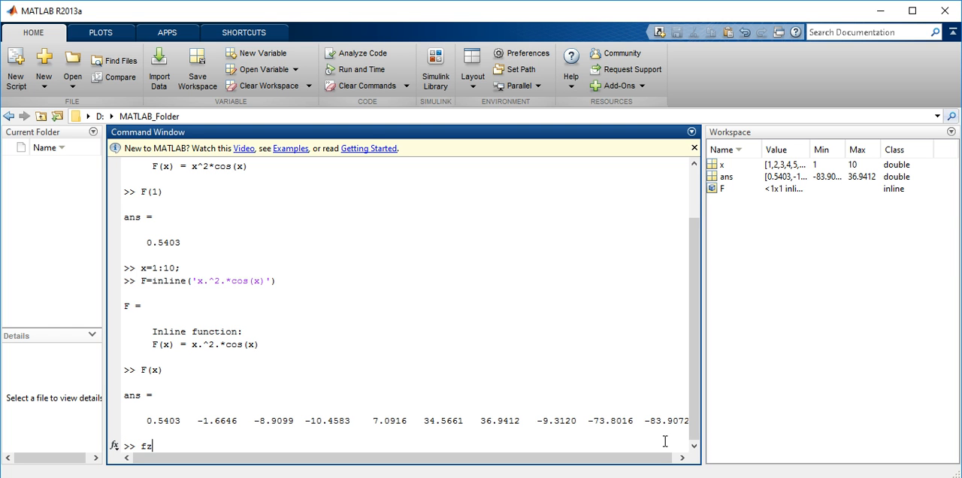
type("ero")
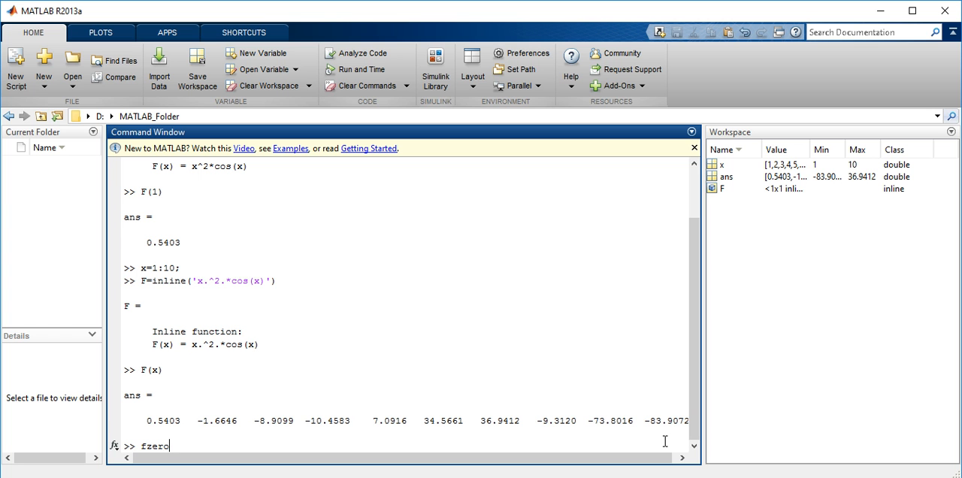
type("(F")
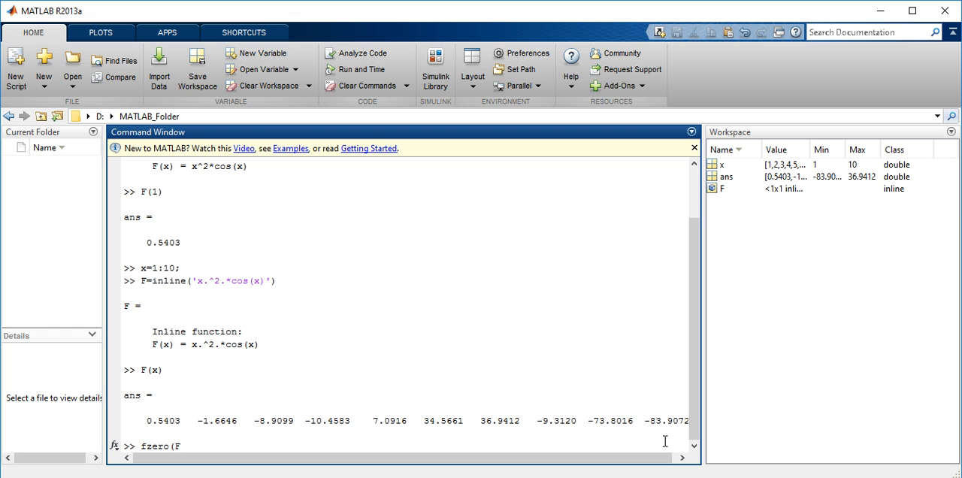
type(",")
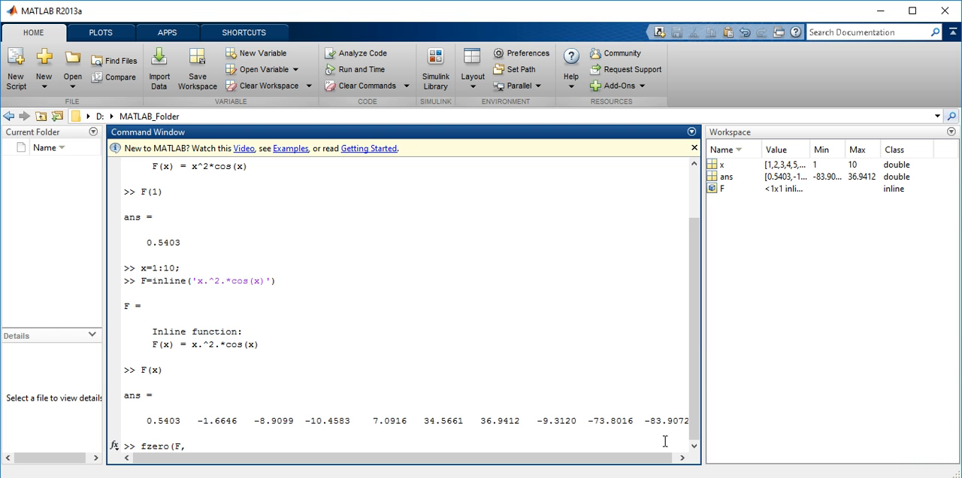
type("pi")
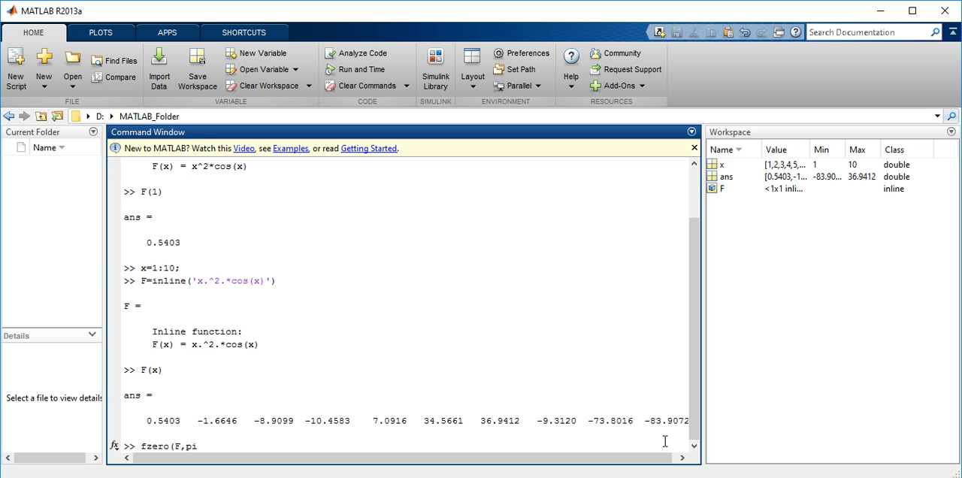
type("/4)")
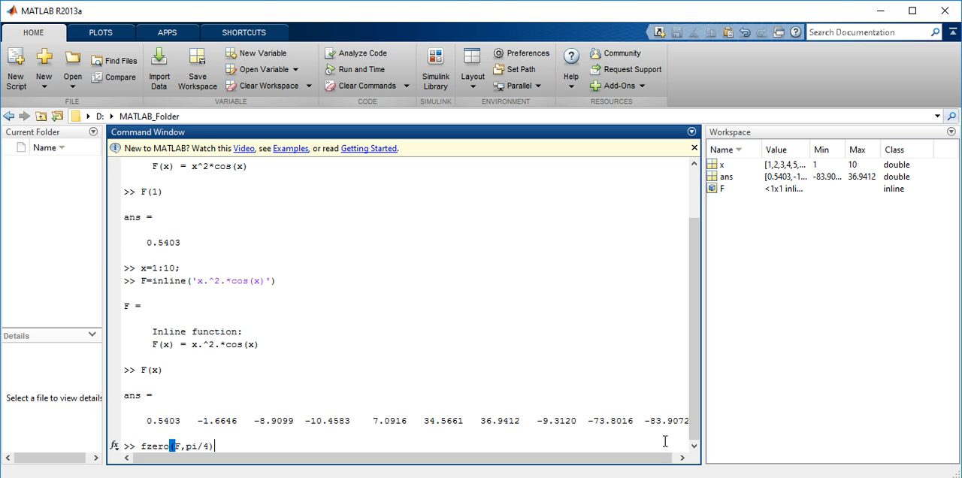
key("enter")
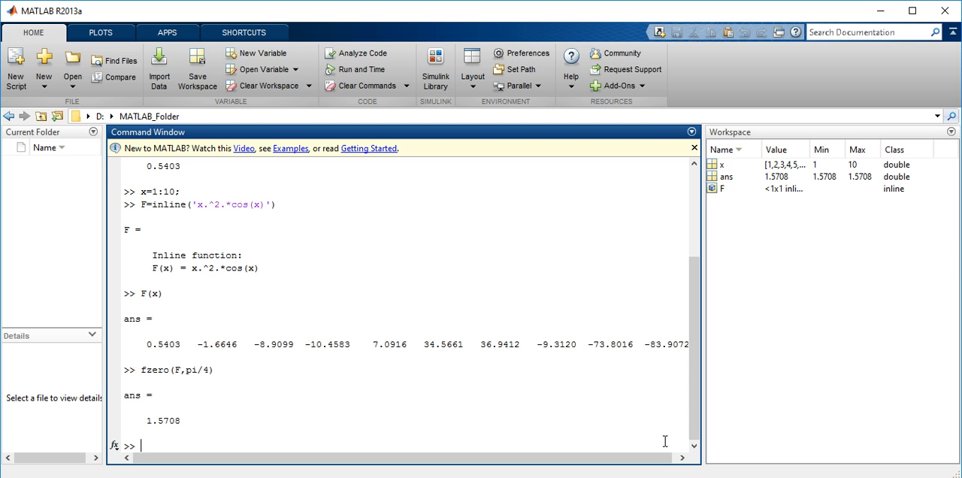
Evaluate F(ans) at the found root, returning about 1.5108e-16.
type("F(")
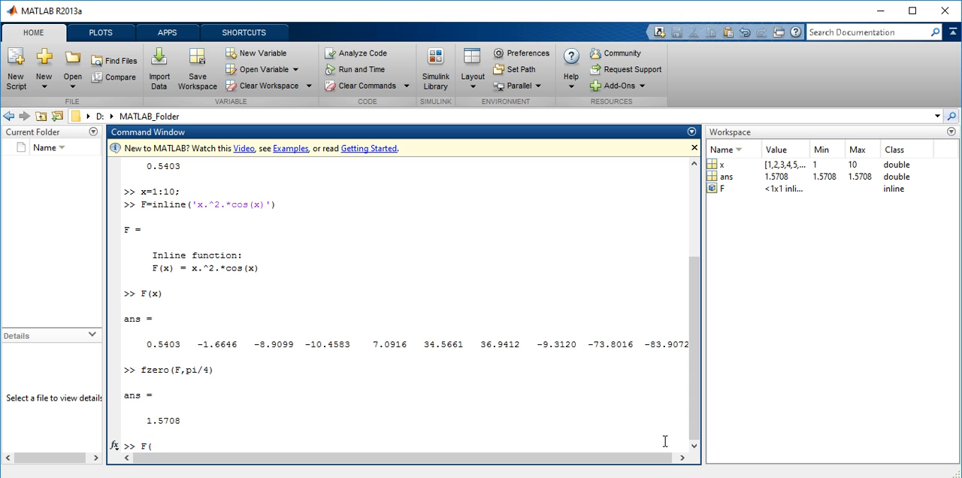
type("ans)")
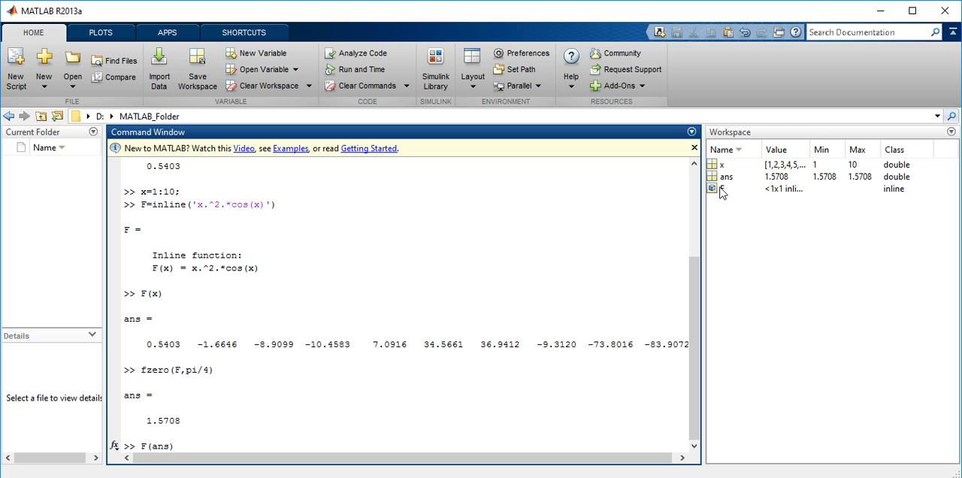
mouse_move(723, 185)
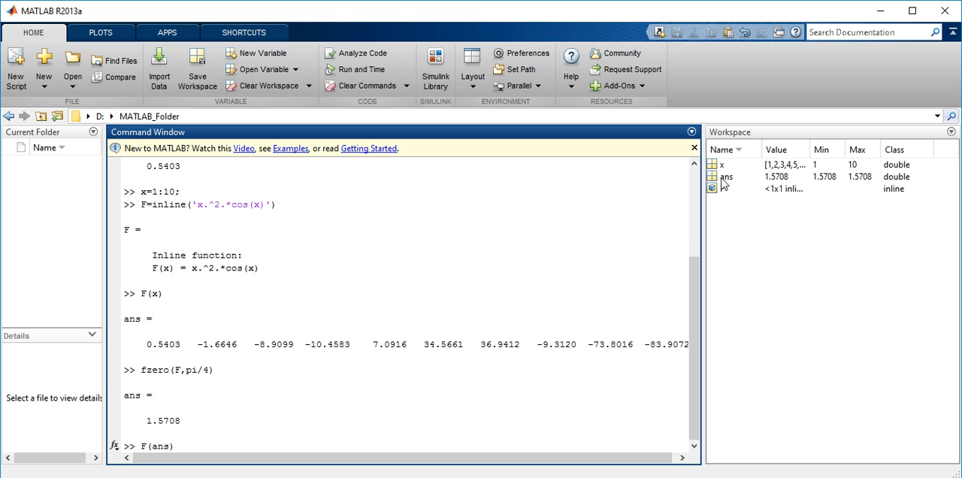
mouse_move(720, 185)
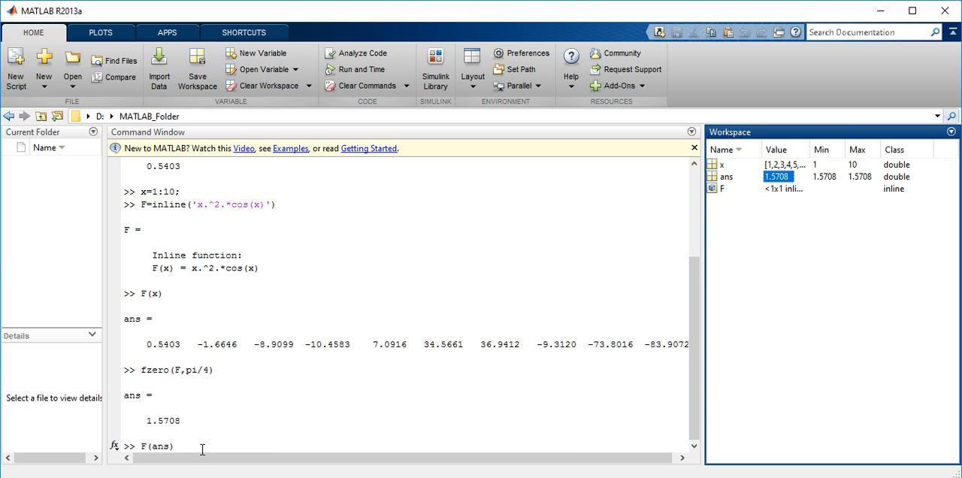
key("enter")
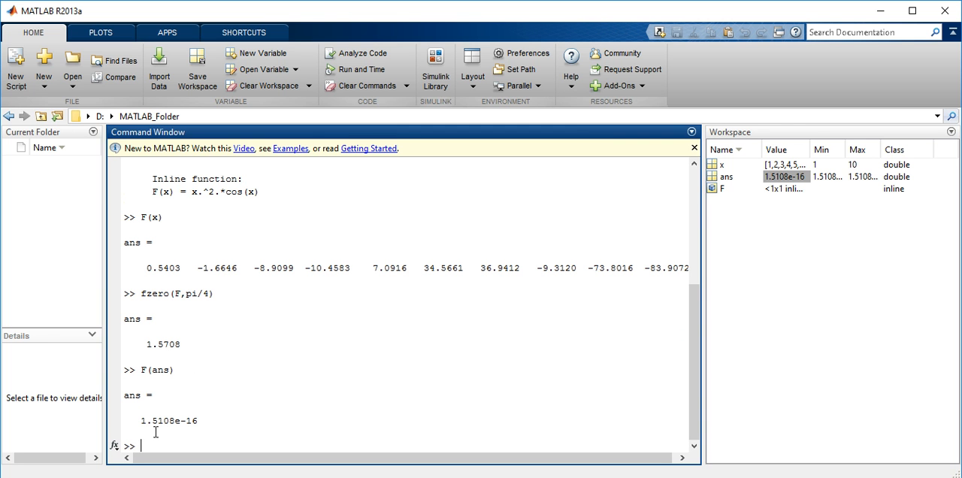
mouse_move(209, 435)
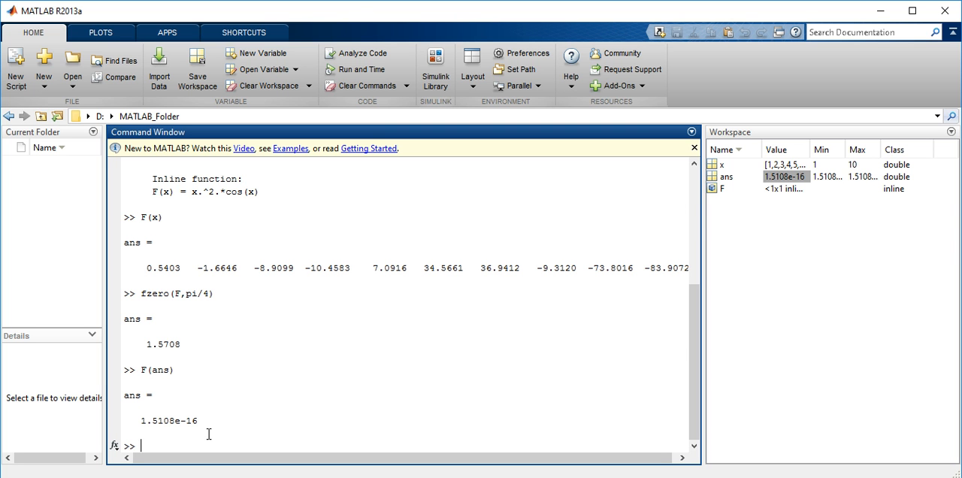
Compute sin(F(5)) giving 0.7232, then erase a stray F from the command line.
type("sin(")
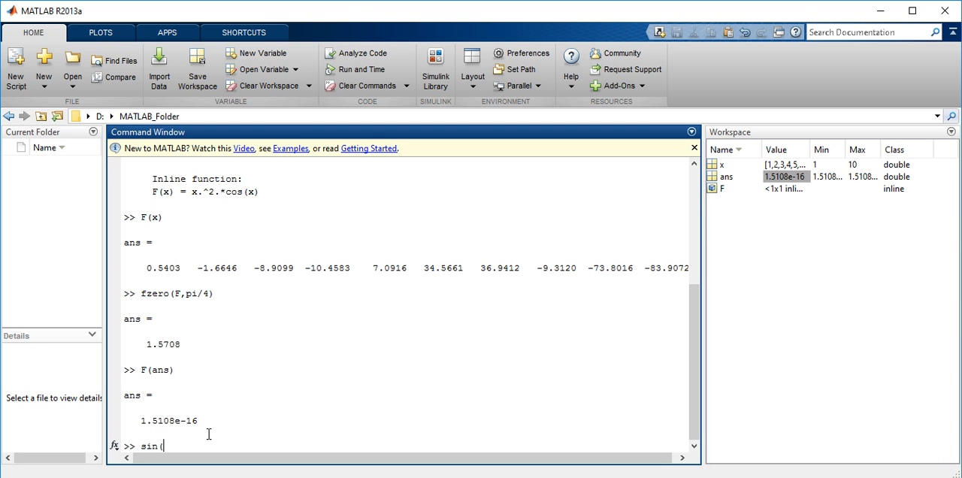
type("F(5")
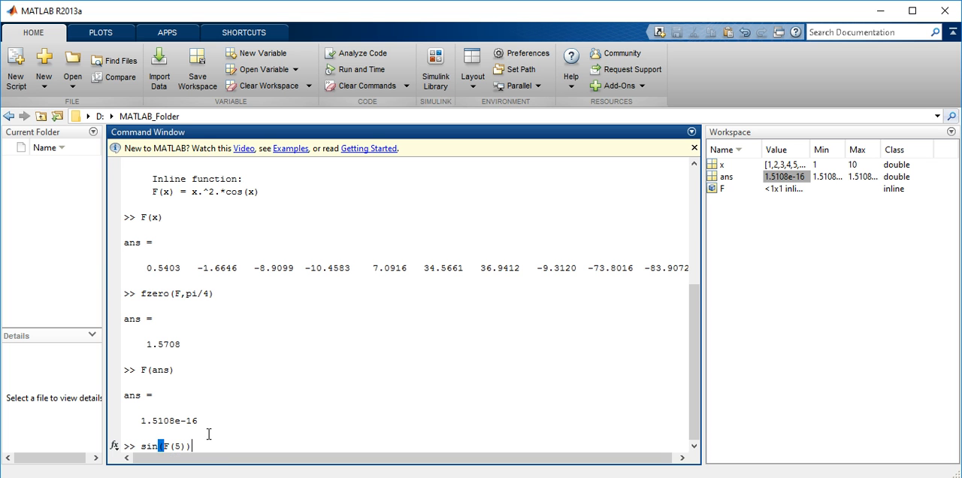
key("enter")
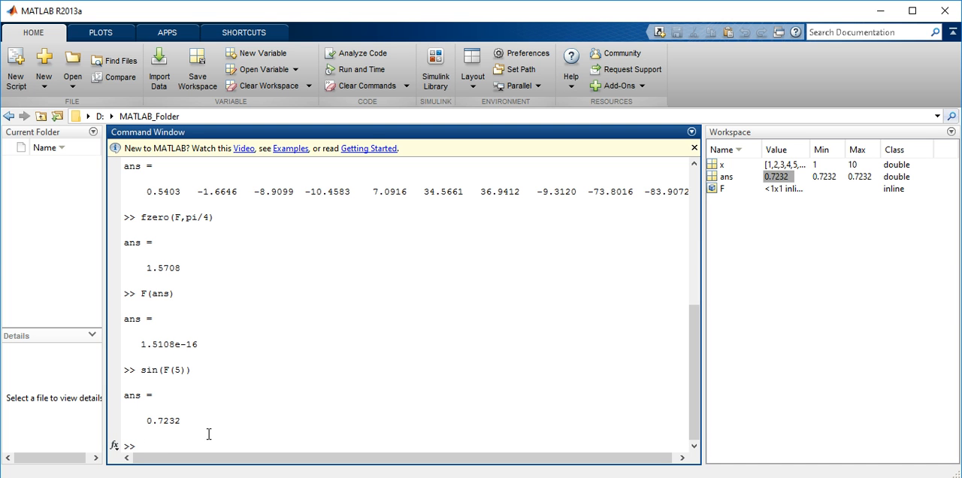
type("F")
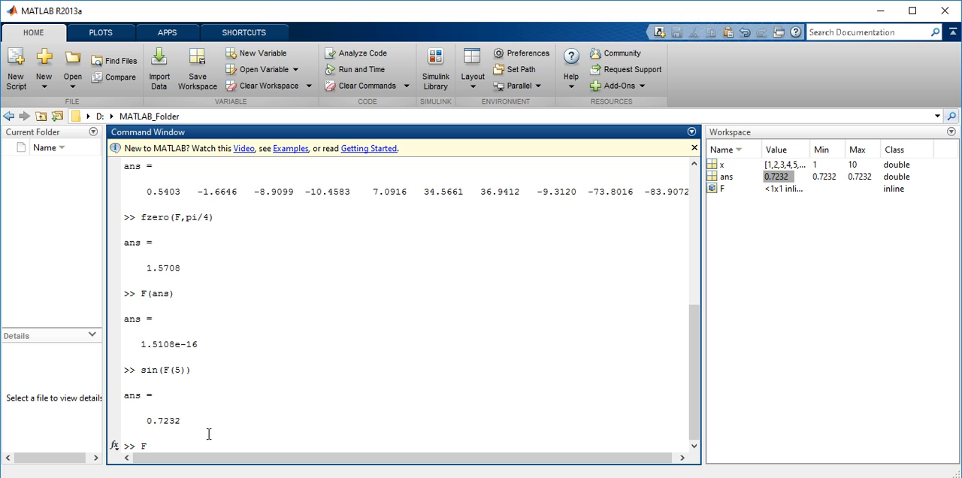
key("Backspace")
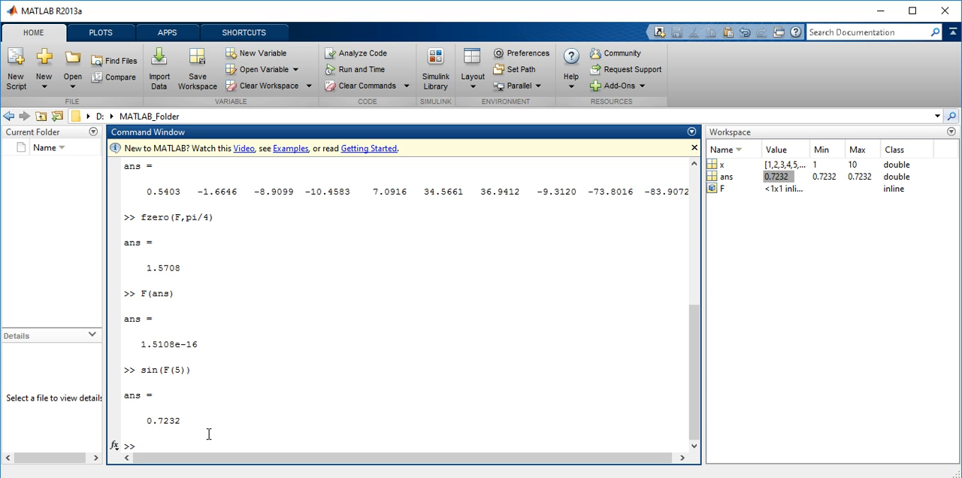
Define the two-variable inline function Z=inline('x+y^3').
type("z=")
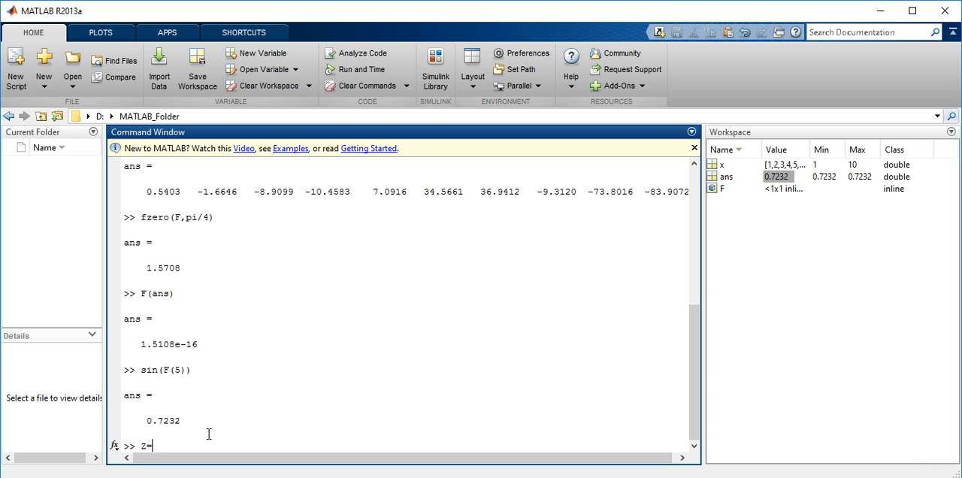
type("inline")
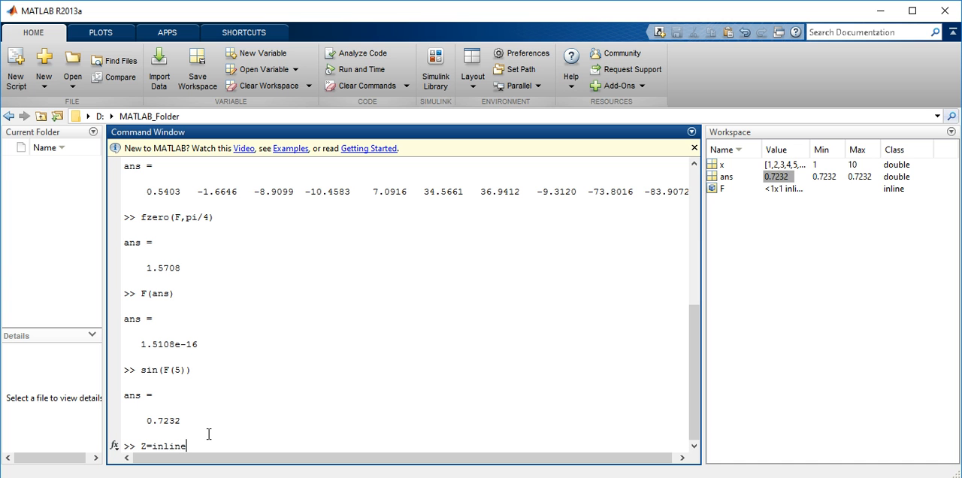
type("('x")
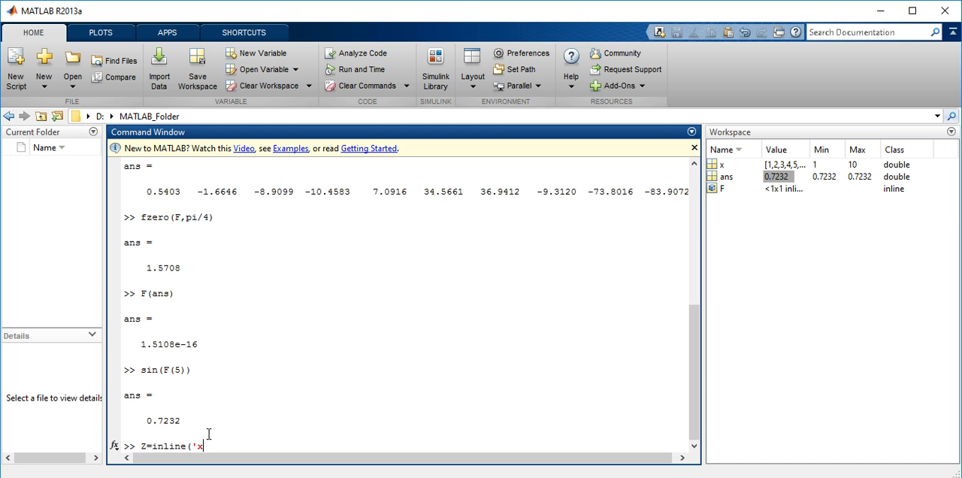
type("^2")
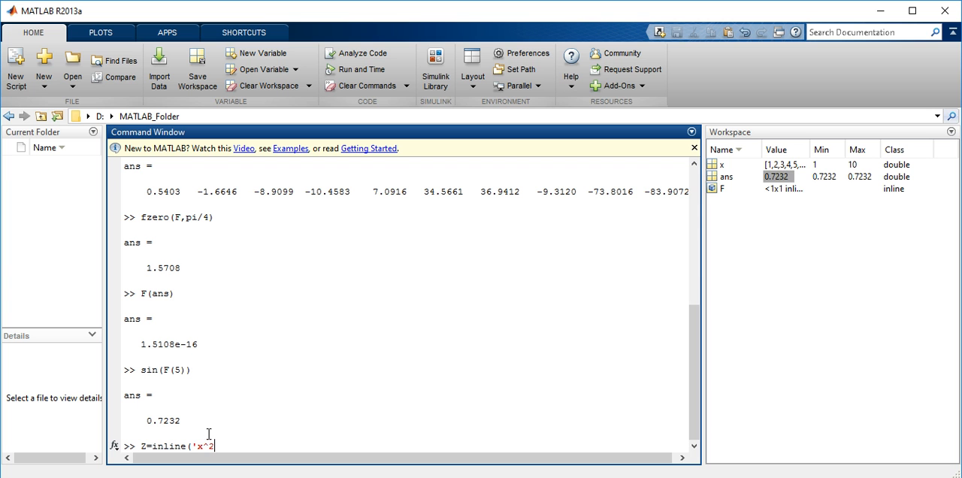
type("+")
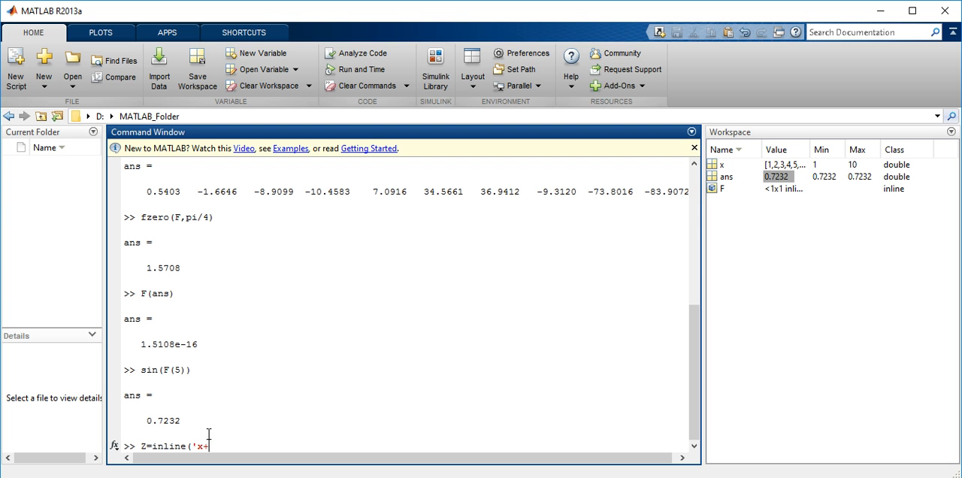
type("y^")
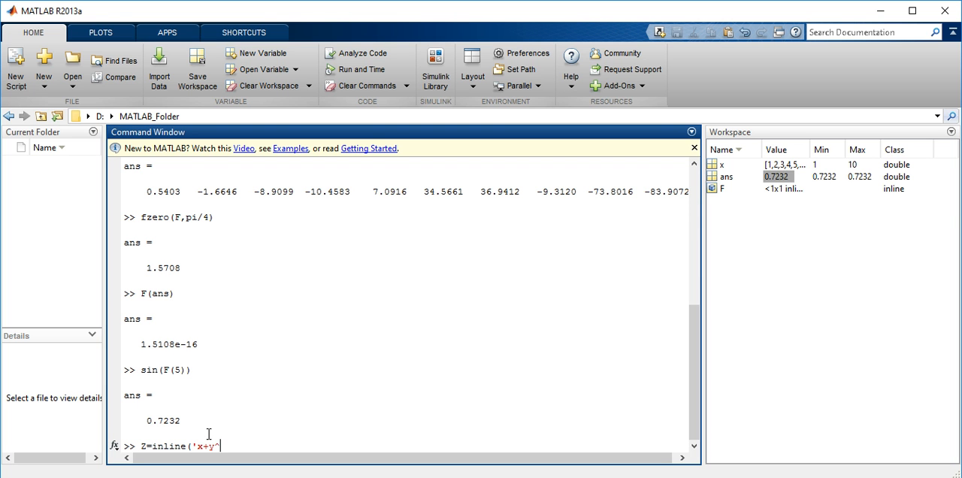
type("3")
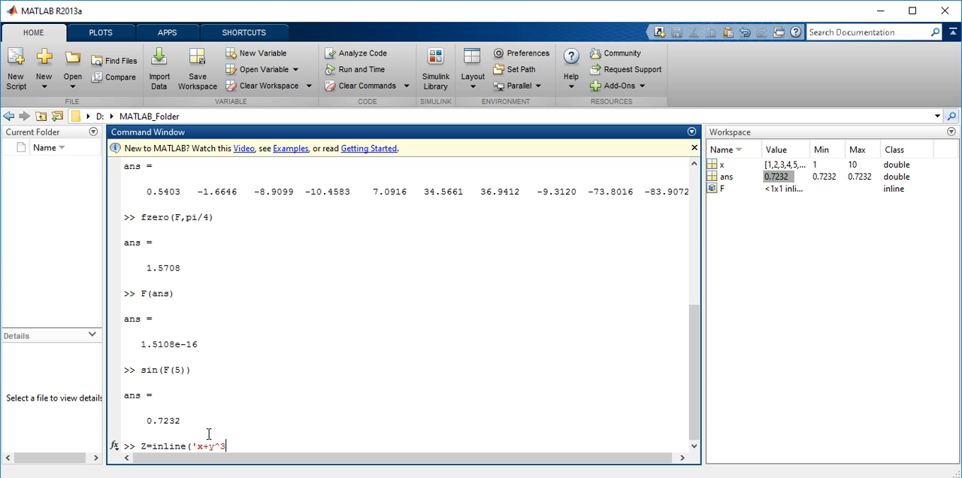
type("')")
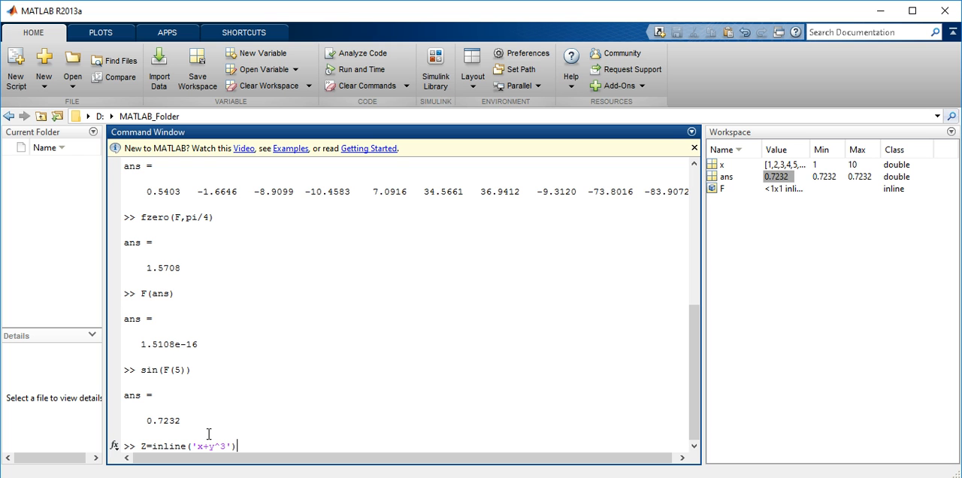
key("Enter")
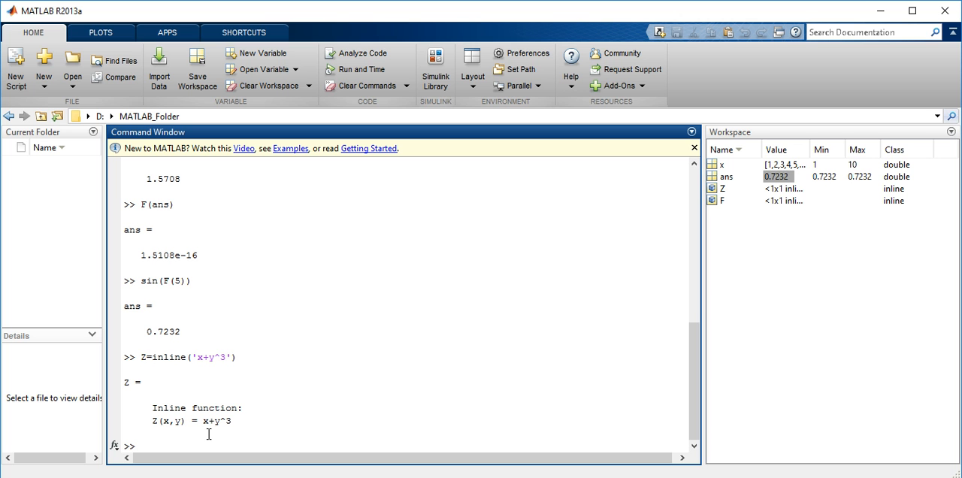
Begin entering the call Z(2,3 to evaluate Z.
type("Z(")
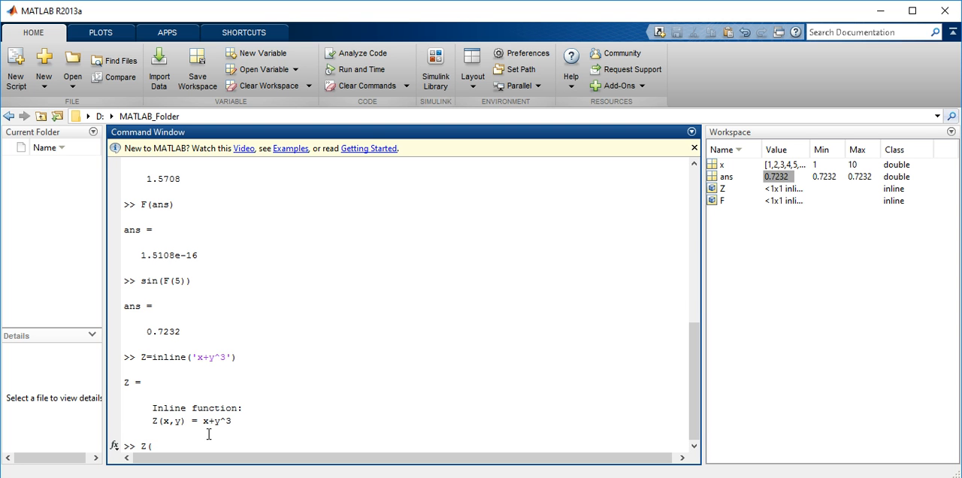
type("2,3")
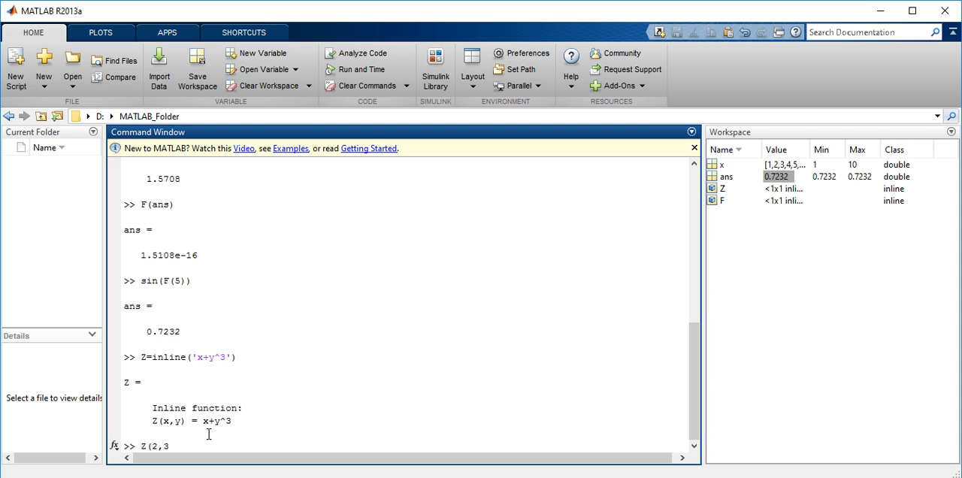